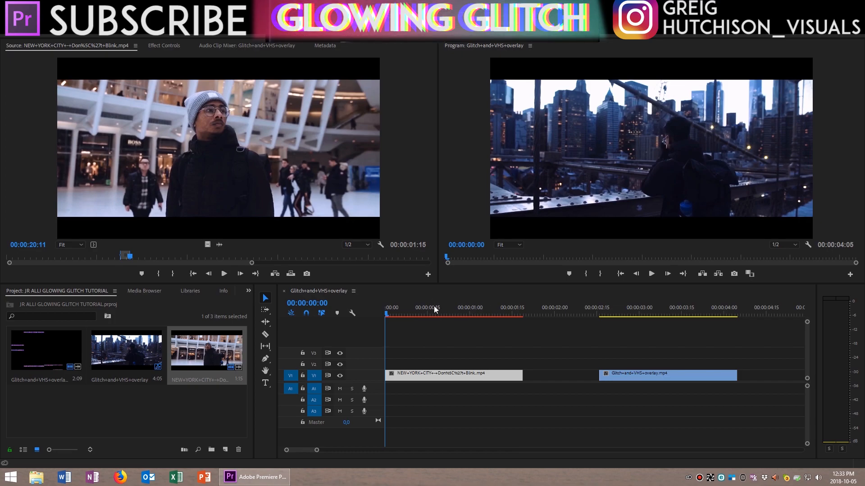
- Preview the city clip, Alt-drag a copy onto V2, and hide V2's output
{"action": "left_click", "coordinate": [424, 314]}
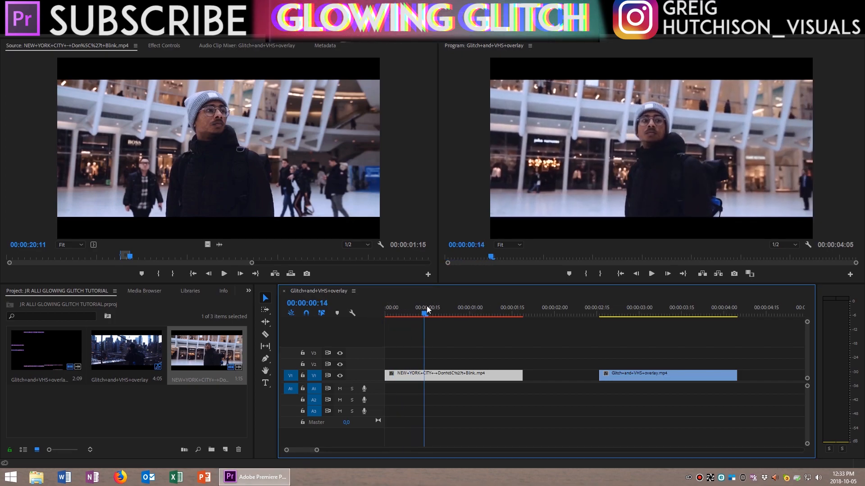
{"action": "left_click", "coordinate": [438, 311]}
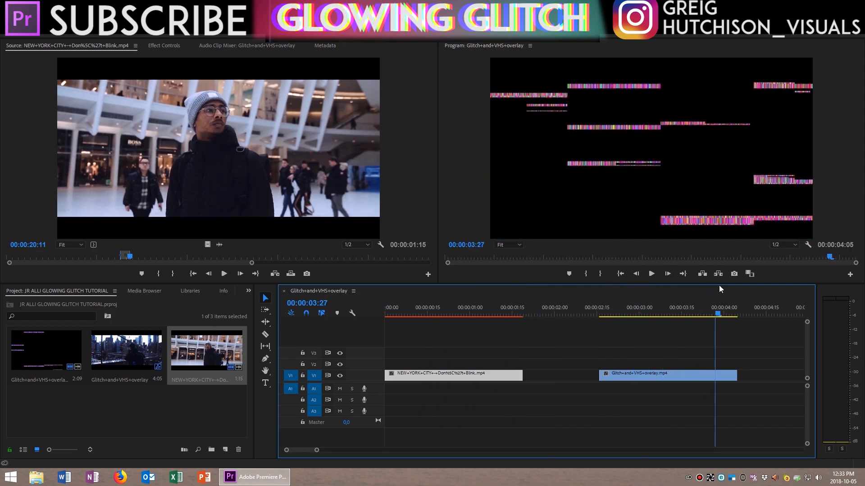
{"action": "left_click", "coordinate": [531, 315]}
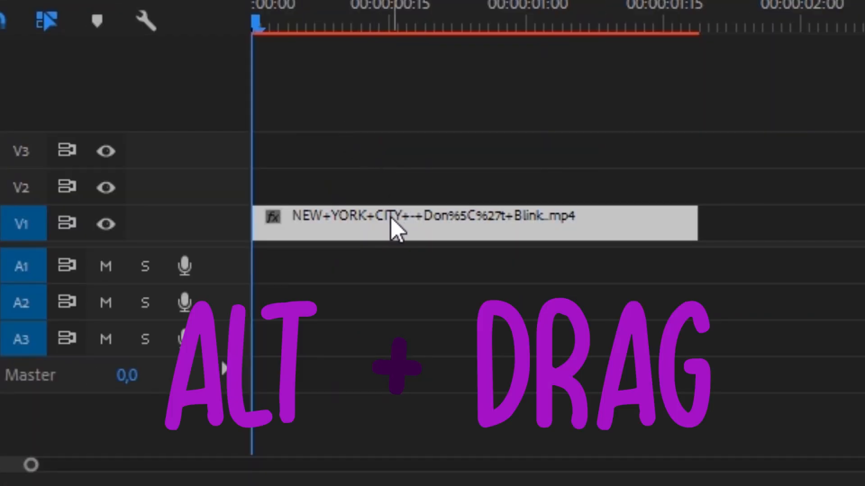
{"action": "left_click_drag", "start_coordinate": [397, 223], "coordinate": [557, 188]}
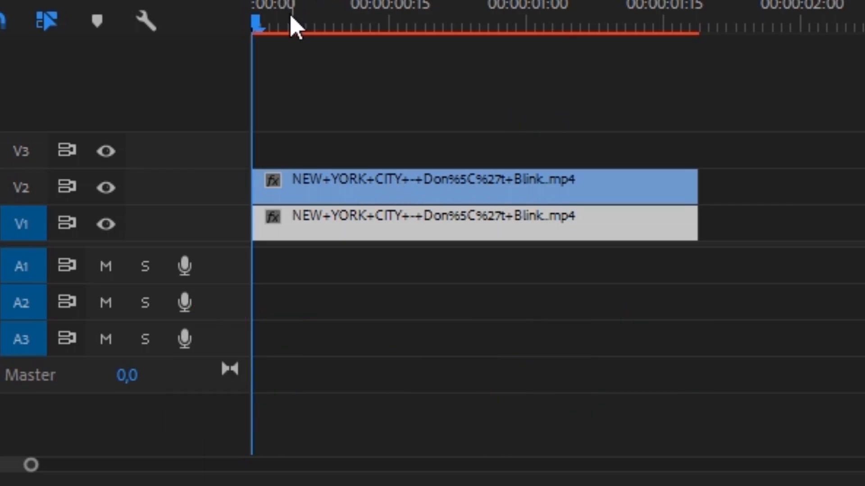
{"action": "mouse_move", "coordinate": [103, 188]}
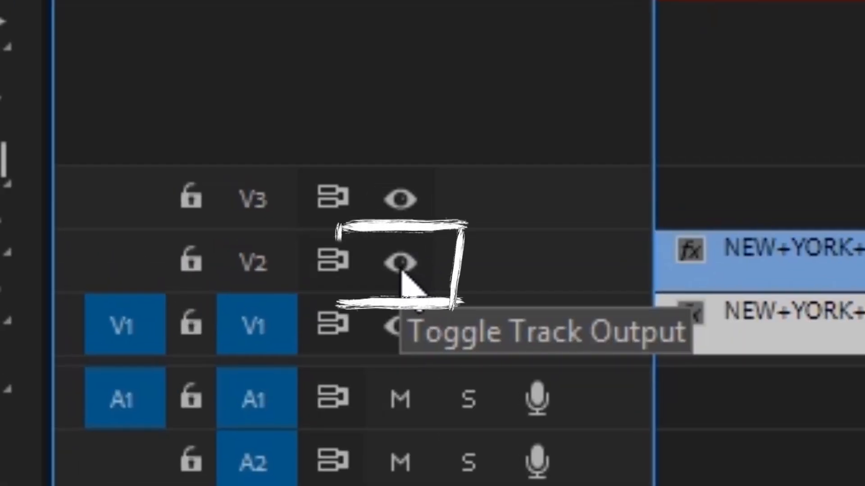
{"action": "left_click", "coordinate": [398, 262]}
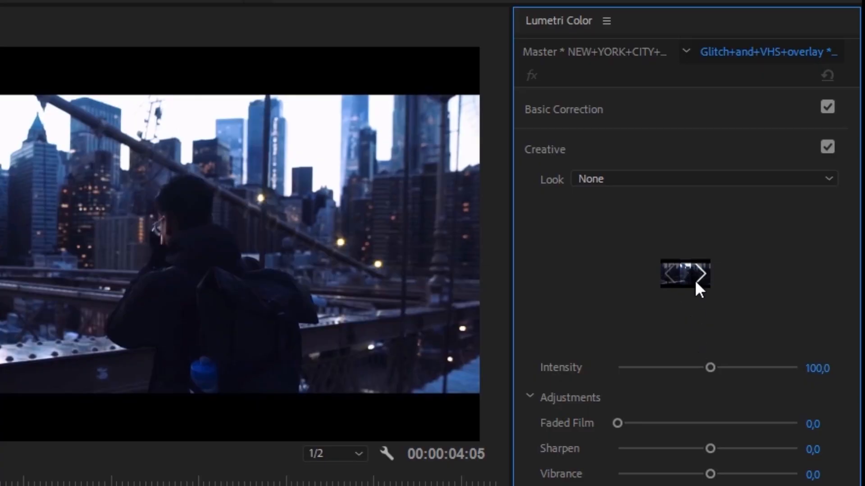
{"action": "mouse_move", "coordinate": [622, 129]}
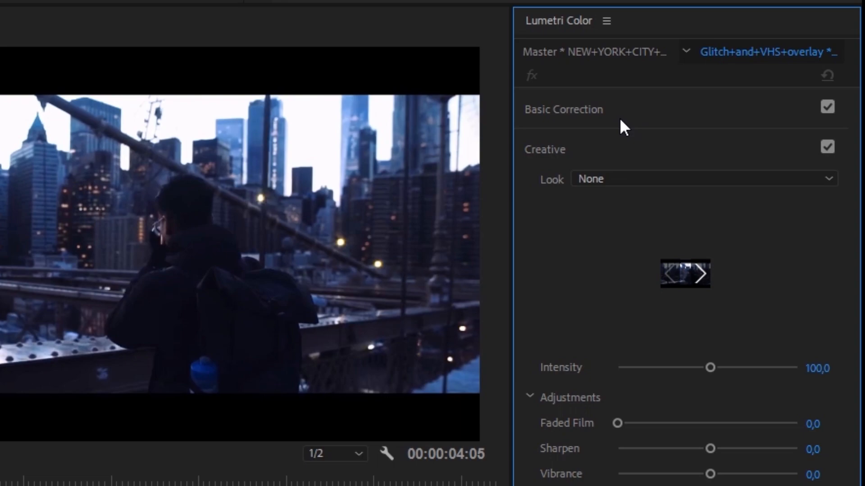
- Set the lower clip's Lumetri Tint to 100 and Exposure to about -0.9
{"action": "left_click", "coordinate": [563, 109]}
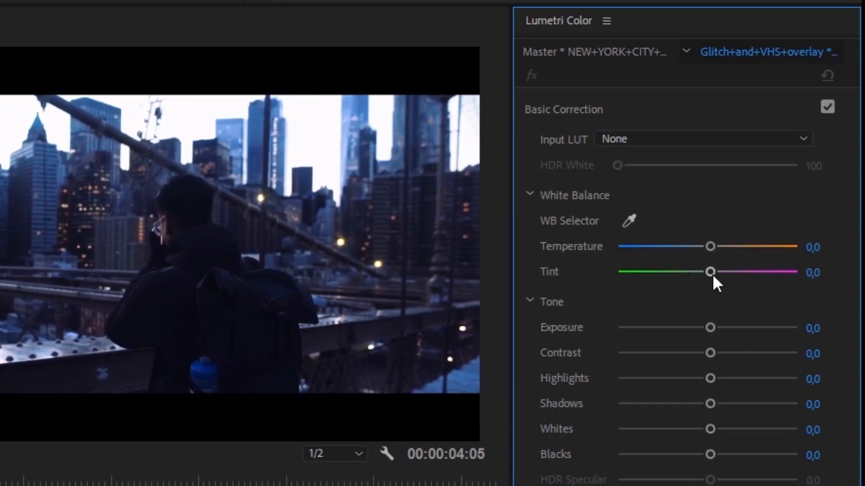
{"action": "left_click_drag", "start_coordinate": [711, 272], "coordinate": [795, 272]}
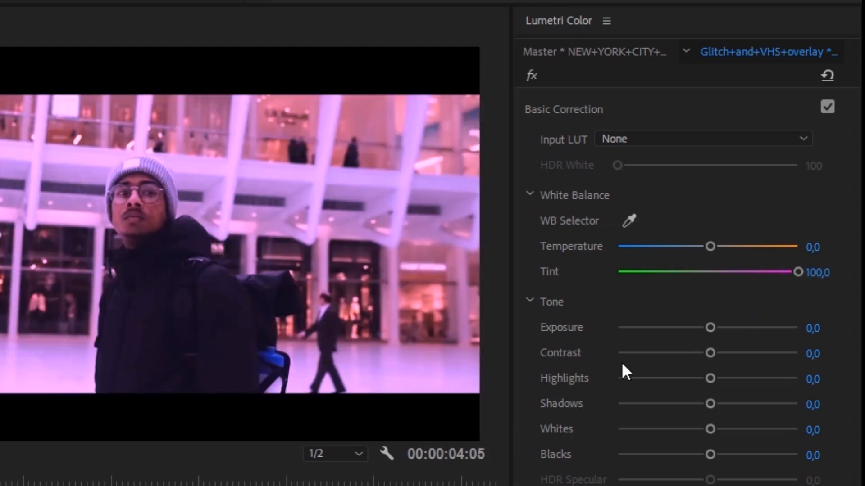
{"action": "left_click_drag", "start_coordinate": [710, 327], "coordinate": [690, 327]}
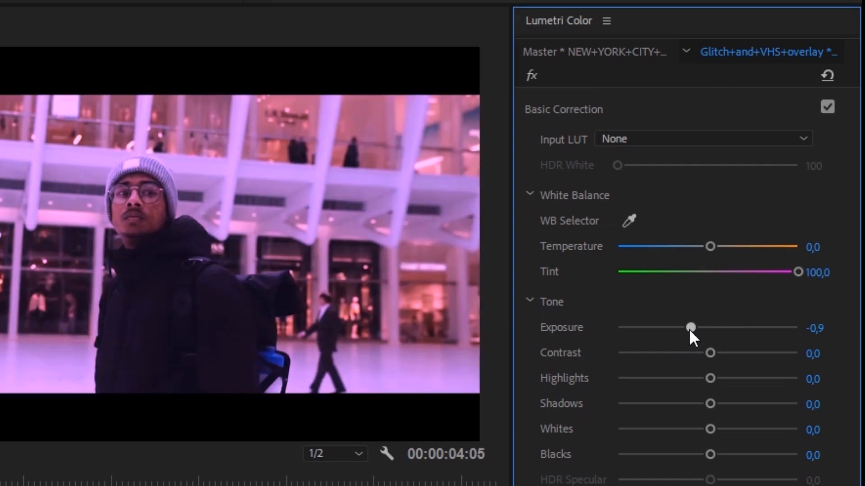
{"action": "left_click_drag", "start_coordinate": [690, 328], "coordinate": [688, 327]}
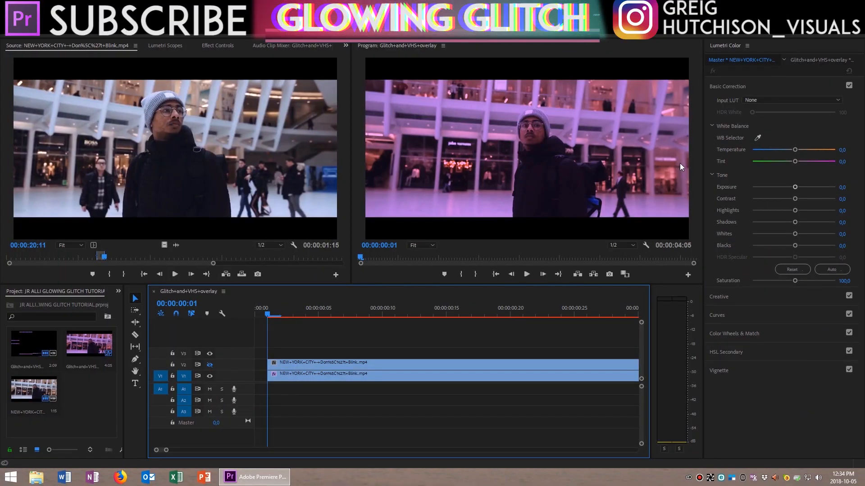
{"action": "mouse_move", "coordinate": [751, 208]}
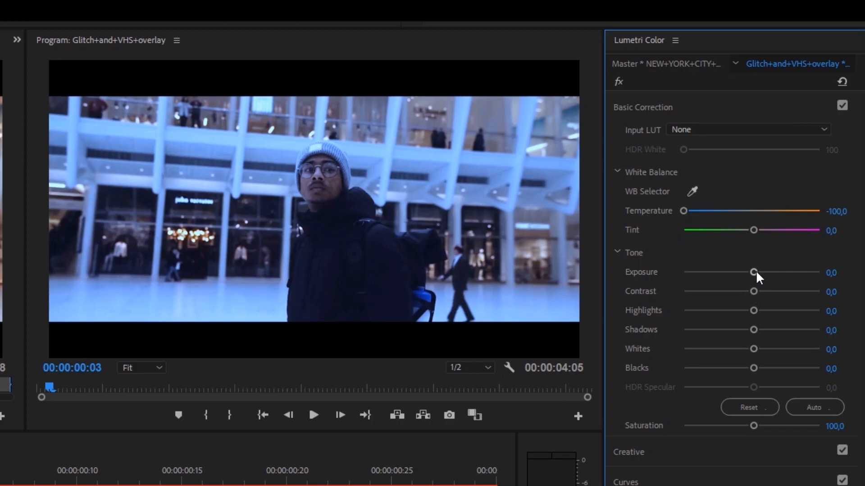
- Raise the upper clip's Exposure to 1.6, Contrast to 42.7 and Saturation to about 136
{"action": "left_click_drag", "start_coordinate": [753, 272], "coordinate": [774, 272]}
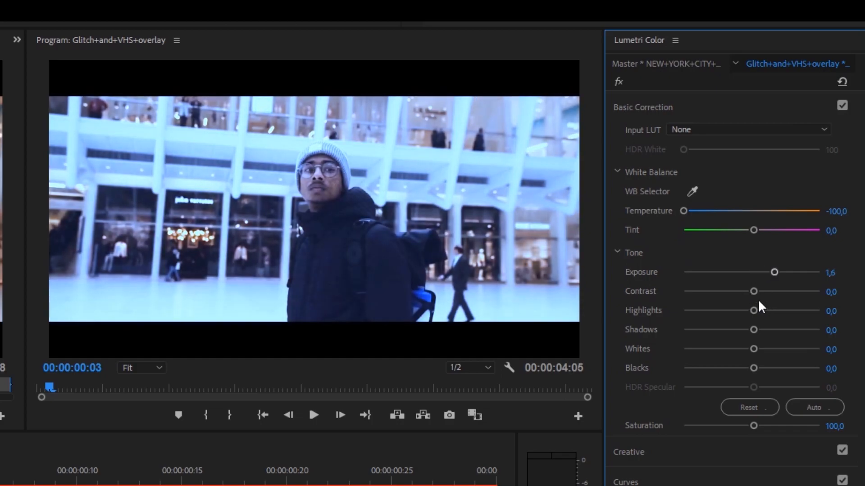
{"action": "left_click_drag", "start_coordinate": [753, 291], "coordinate": [780, 291]}
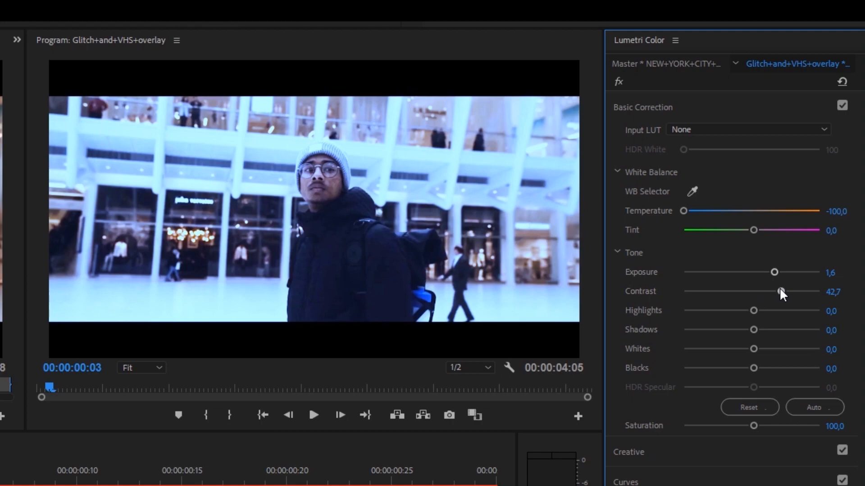
{"action": "left_click_drag", "start_coordinate": [752, 425], "coordinate": [778, 425]}
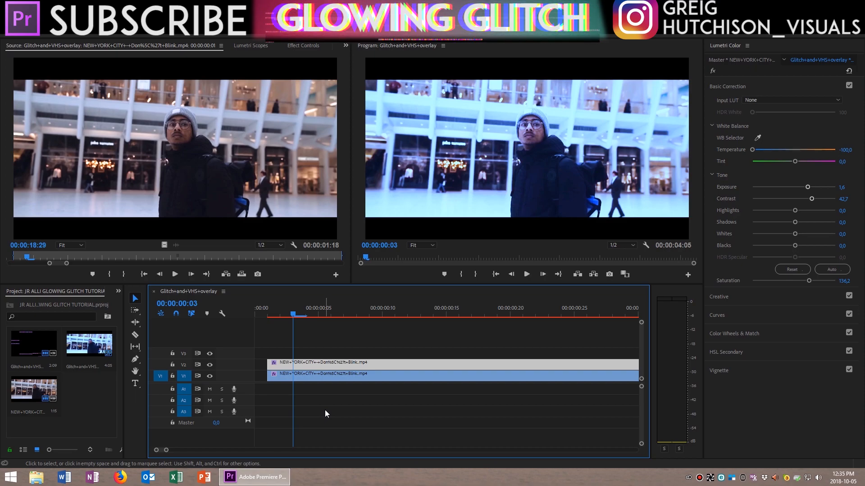
{"action": "mouse_move", "coordinate": [286, 318]}
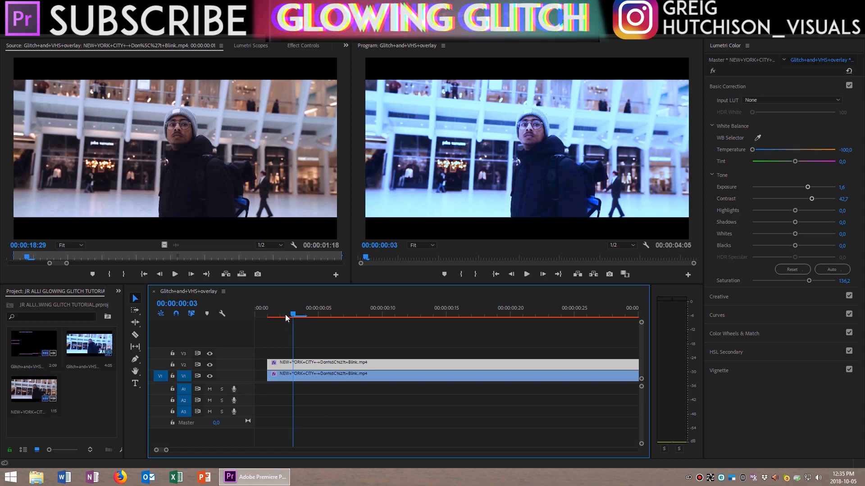
{"action": "left_click", "coordinate": [268, 317]}
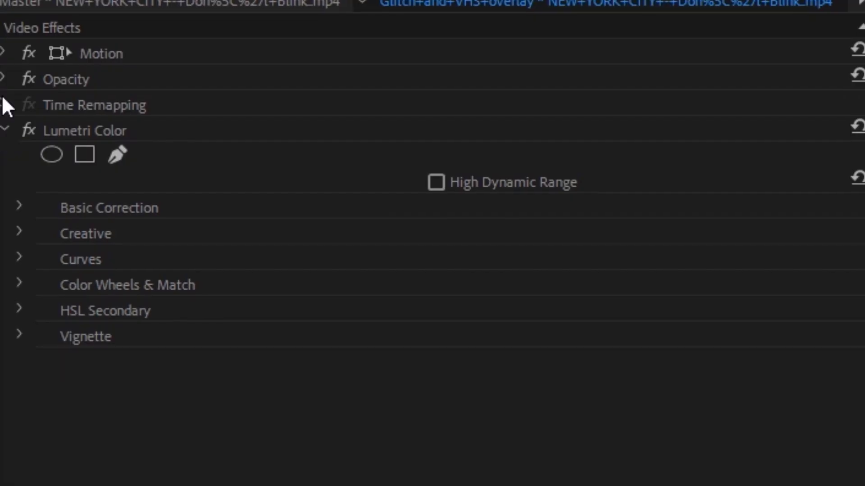
- Expand the blue clip's Opacity settings and step forward a frame to check the subject mask
{"action": "left_click", "coordinate": [3, 79]}
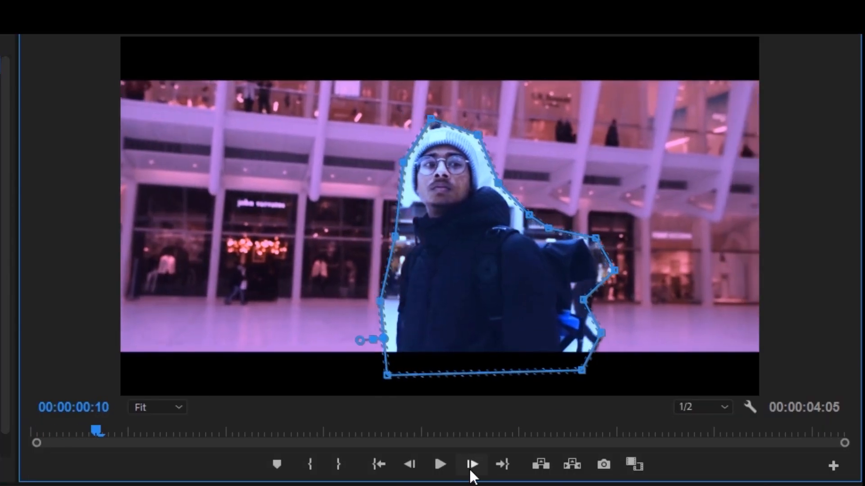
{"action": "left_click", "coordinate": [472, 466]}
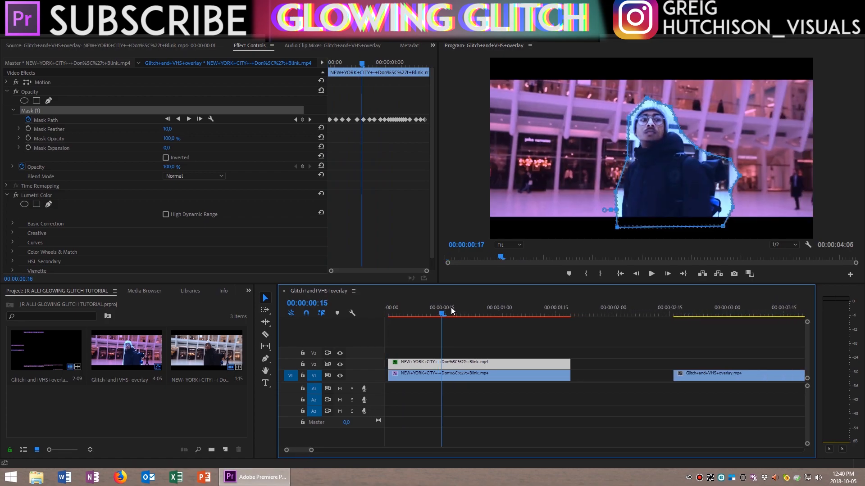
- Set the subject mask feather to 85
{"action": "left_click", "coordinate": [452, 312]}
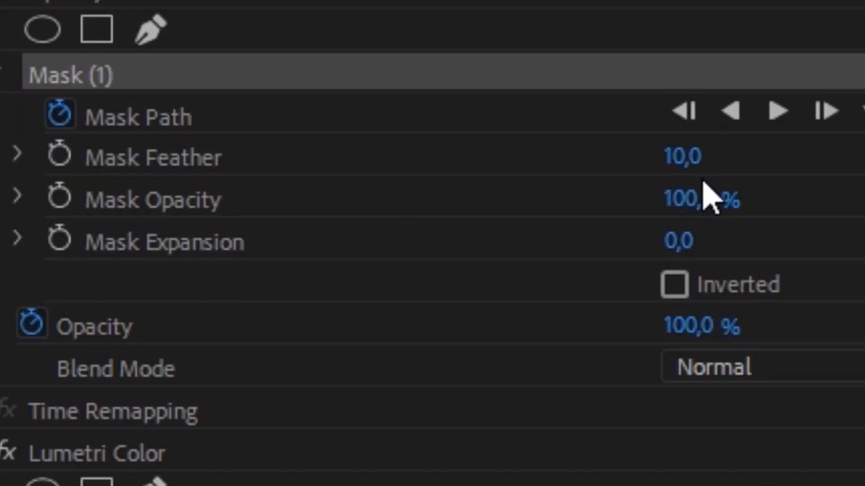
{"action": "type", "text": "85"}
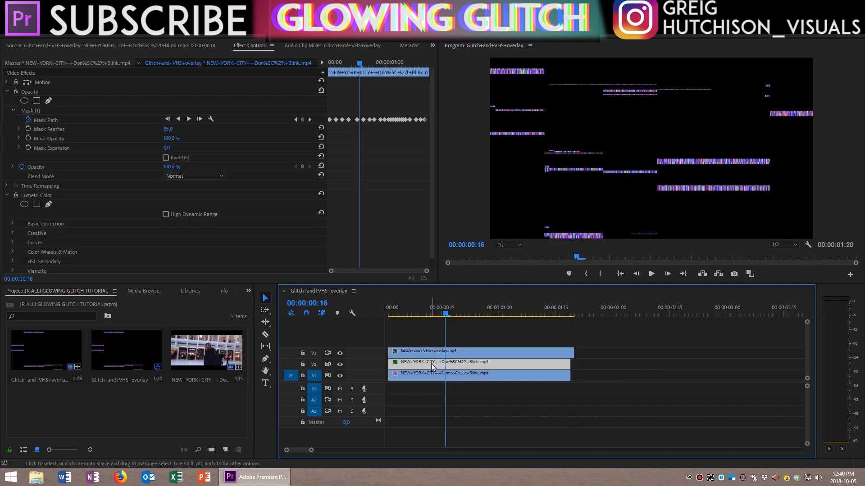
{"action": "mouse_move", "coordinate": [431, 374]}
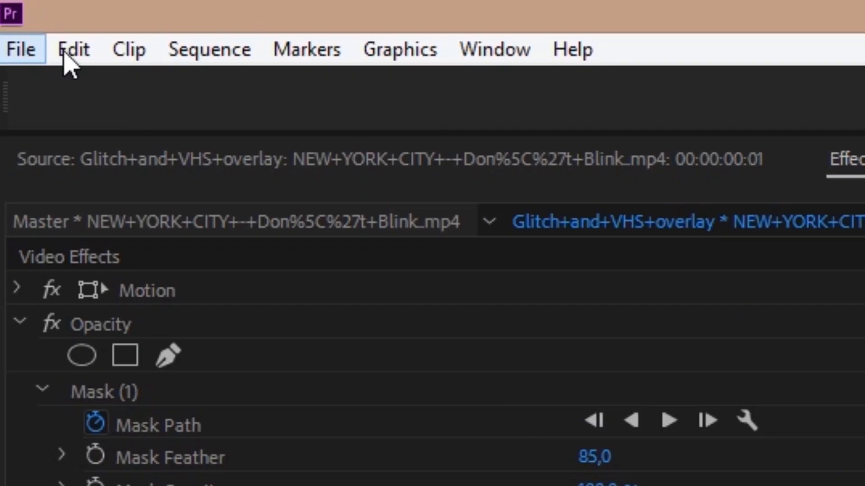
- Paste the blue clip's attributes onto the glitch overlay, excluding the Lumetri Color effect
{"action": "left_click", "coordinate": [72, 50]}
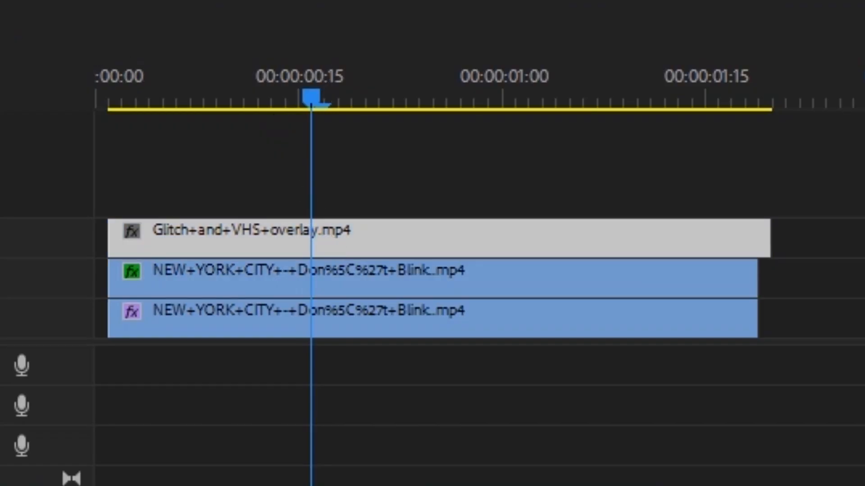
{"action": "left_click", "coordinate": [73, 18]}
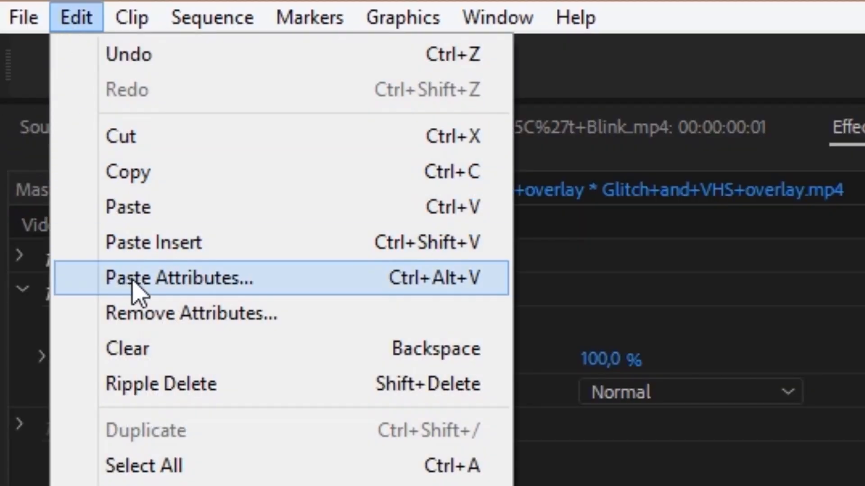
{"action": "left_click", "coordinate": [178, 278]}
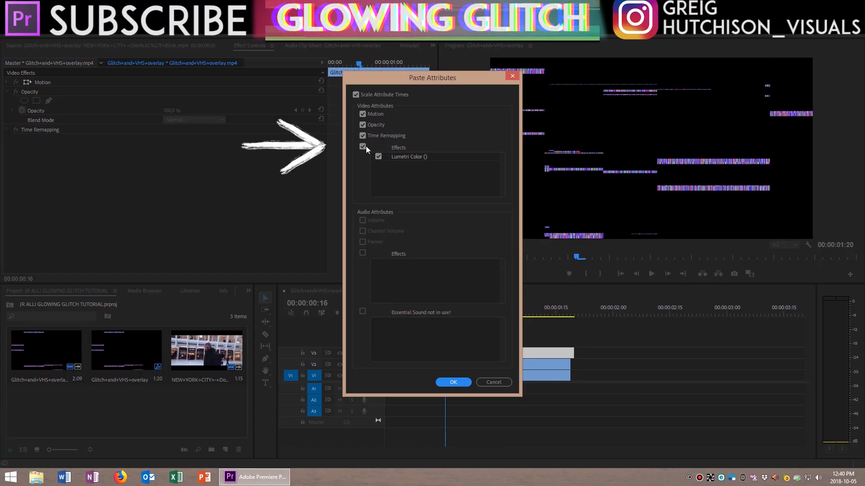
{"action": "left_click", "coordinate": [362, 147]}
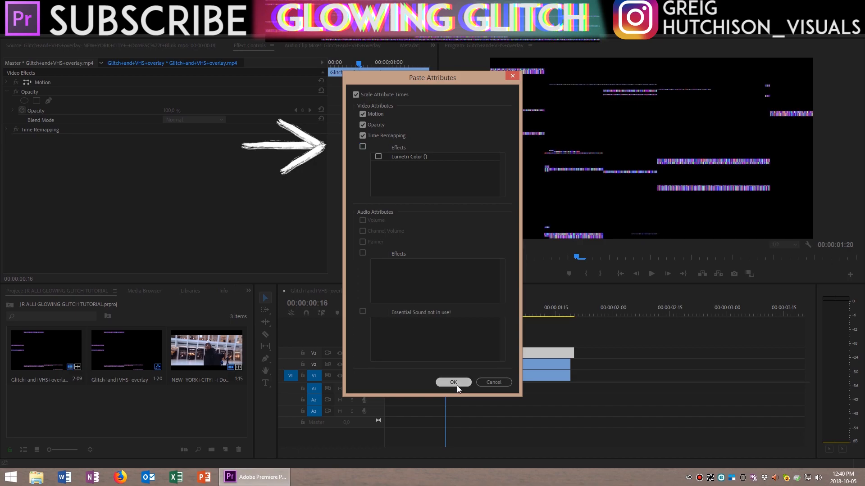
{"action": "left_click", "coordinate": [453, 382]}
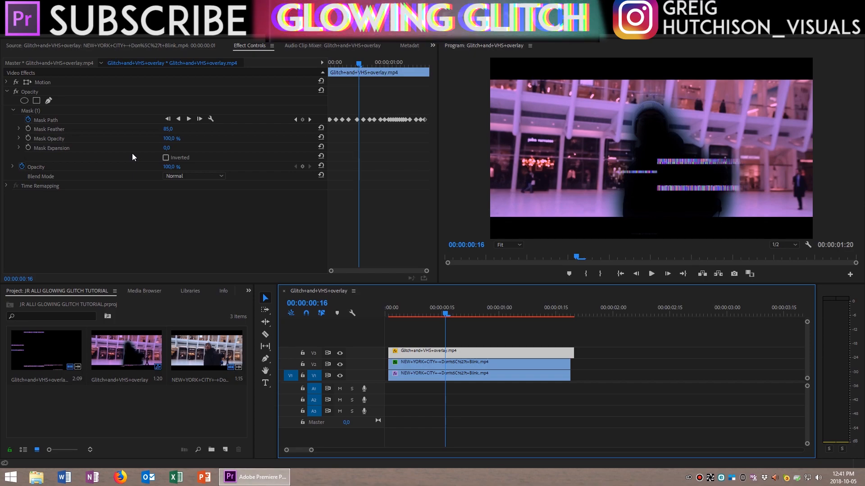
{"action": "mouse_move", "coordinate": [578, 351]}
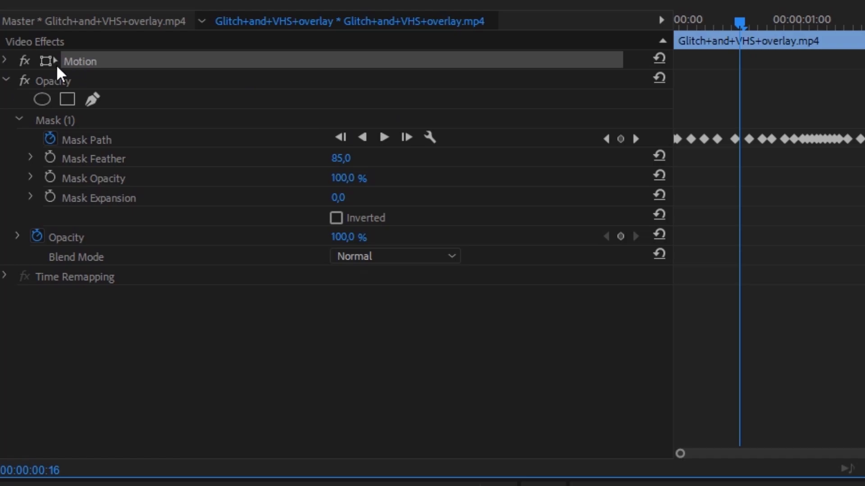
- Scale the glitch overlay to 78, move it to Y 407, and blend it with Lighten
{"action": "left_click", "coordinate": [5, 60]}
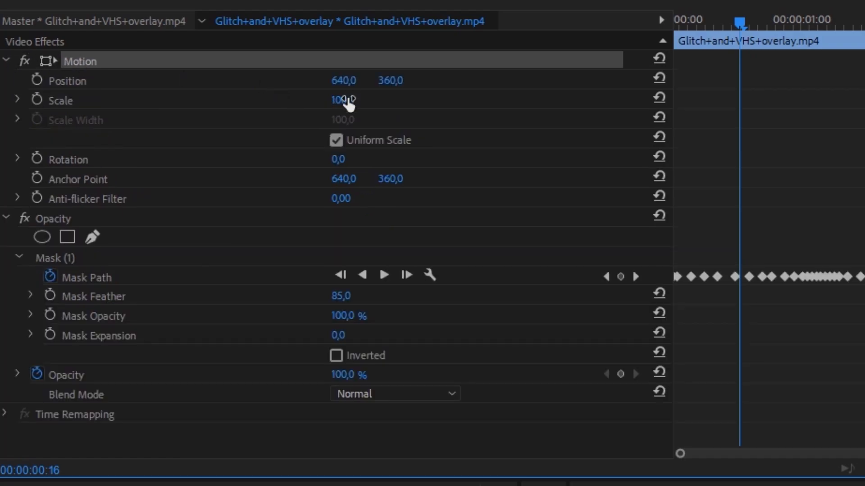
{"action": "left_click_drag", "start_coordinate": [342, 100], "coordinate": [320, 100]}
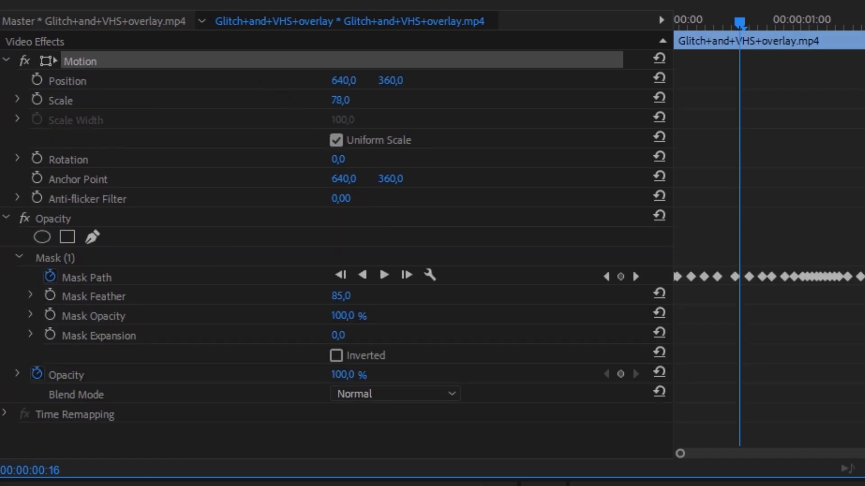
{"action": "mouse_move", "coordinate": [397, 81]}
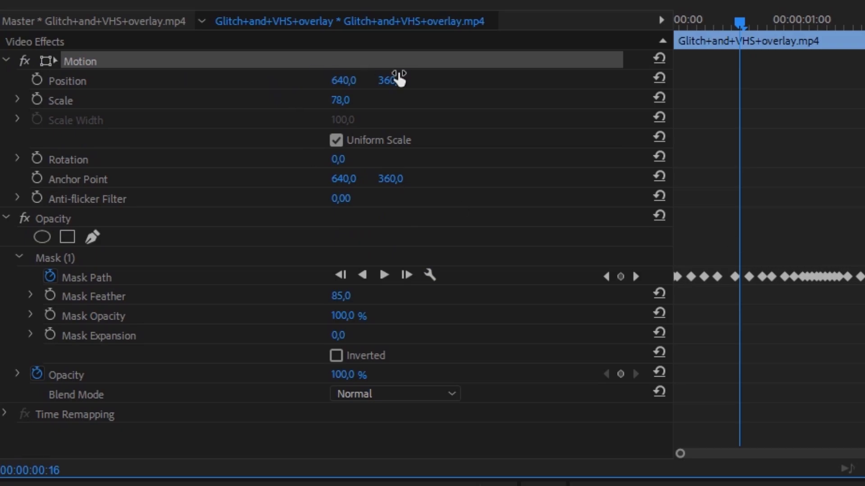
{"action": "left_click_drag", "start_coordinate": [386, 80], "coordinate": [386, 95]}
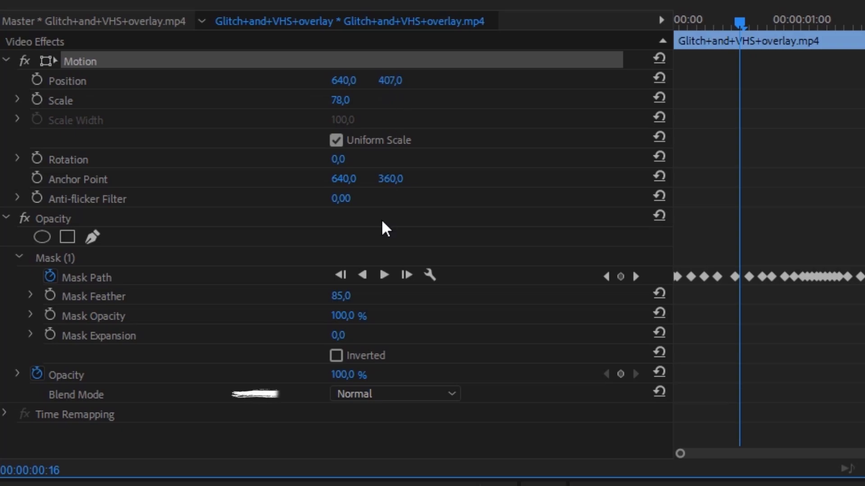
{"action": "left_click", "coordinate": [394, 394]}
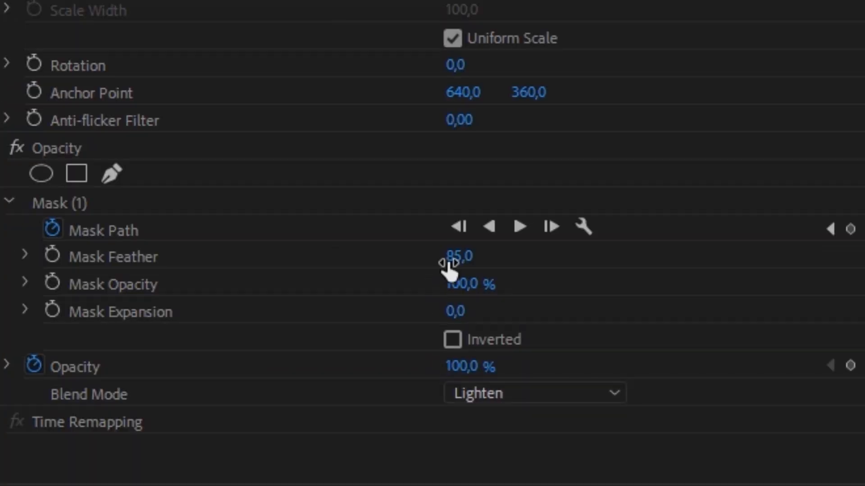
{"action": "mouse_move", "coordinate": [473, 92]}
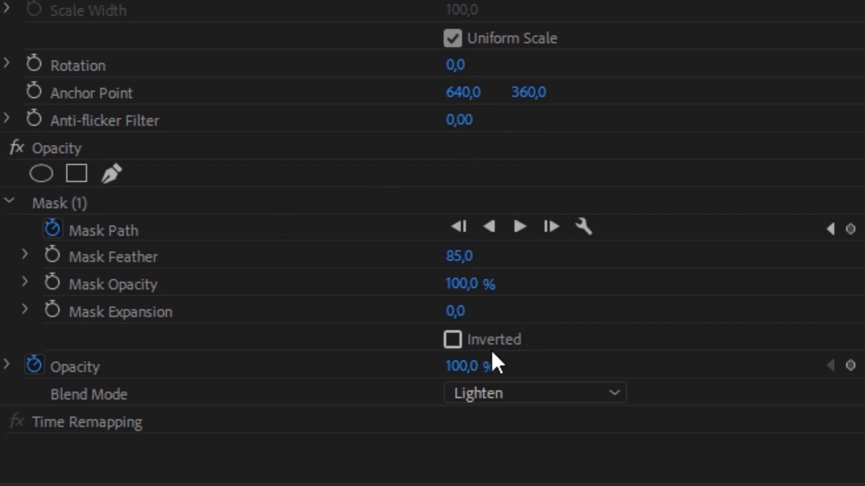
{"action": "double_click", "coordinate": [467, 366]}
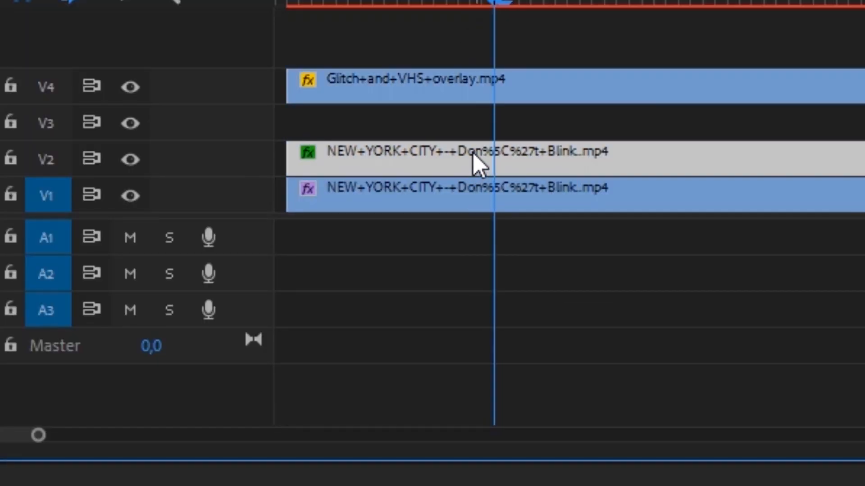
- Alt-drag a copy of the masked V2 clip onto V3 and raise its Exposure to about 2.2
{"action": "left_click_drag", "start_coordinate": [479, 159], "coordinate": [479, 122]}
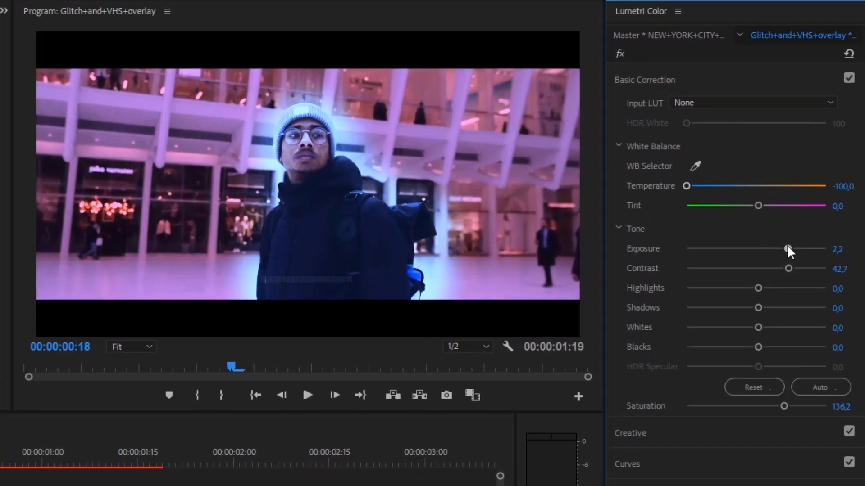
{"action": "left_click_drag", "start_coordinate": [788, 249], "coordinate": [811, 248]}
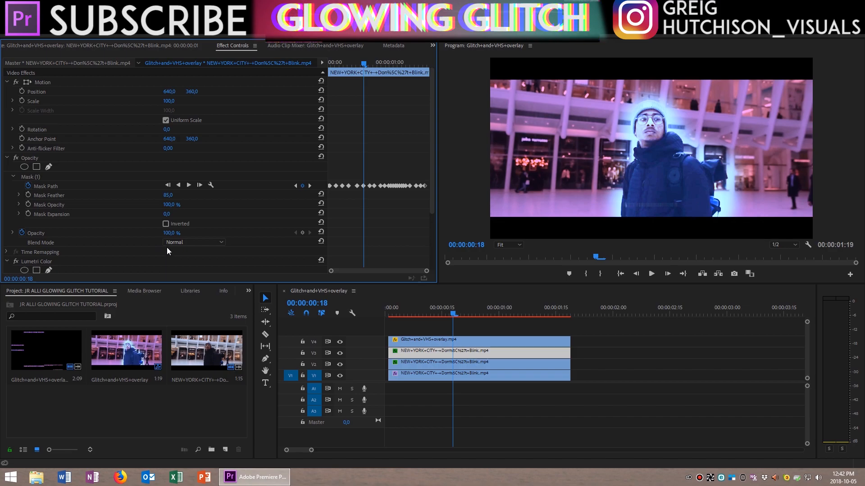
- Set the copied clip's Opacity blend mode to Lighten and edit its opacity value
{"action": "left_click", "coordinate": [194, 242]}
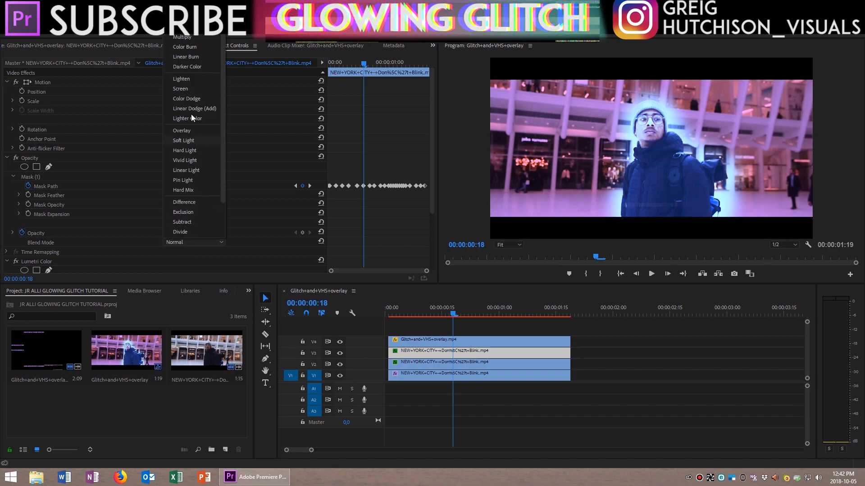
{"action": "mouse_move", "coordinate": [187, 83]}
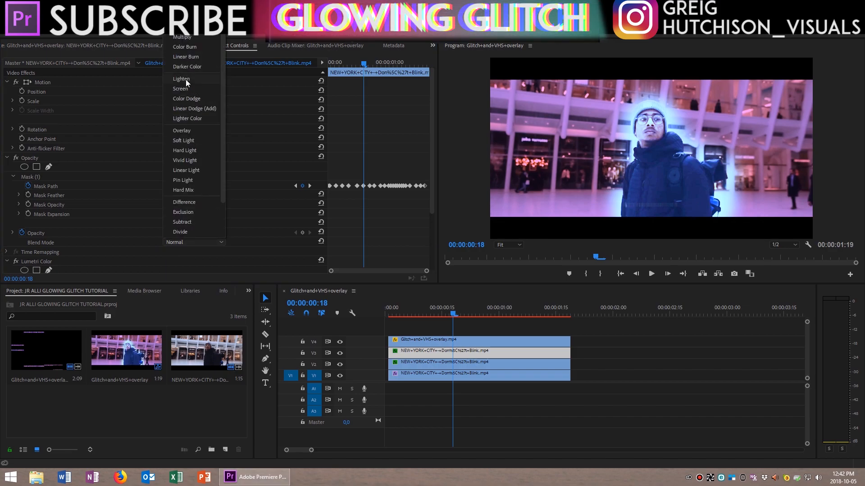
{"action": "left_click", "coordinate": [181, 79]}
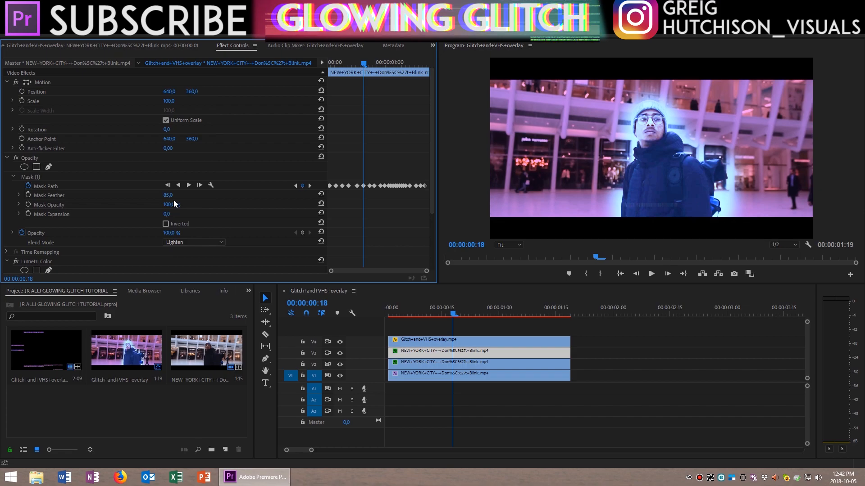
{"action": "double_click", "coordinate": [170, 232]}
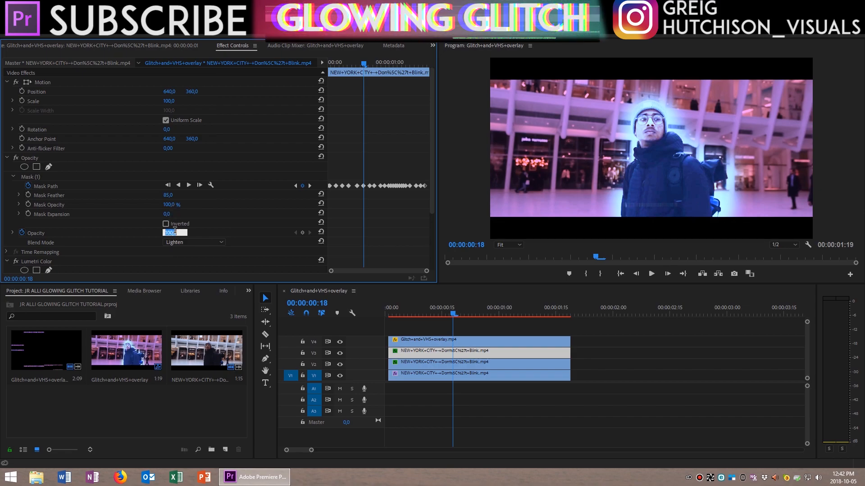